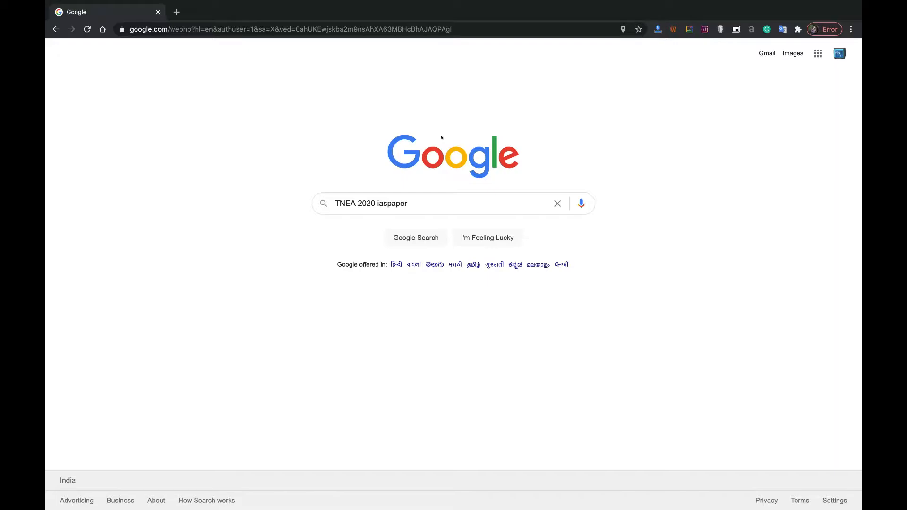
{"action": "mouse_move", "coordinate": [209, 283]}
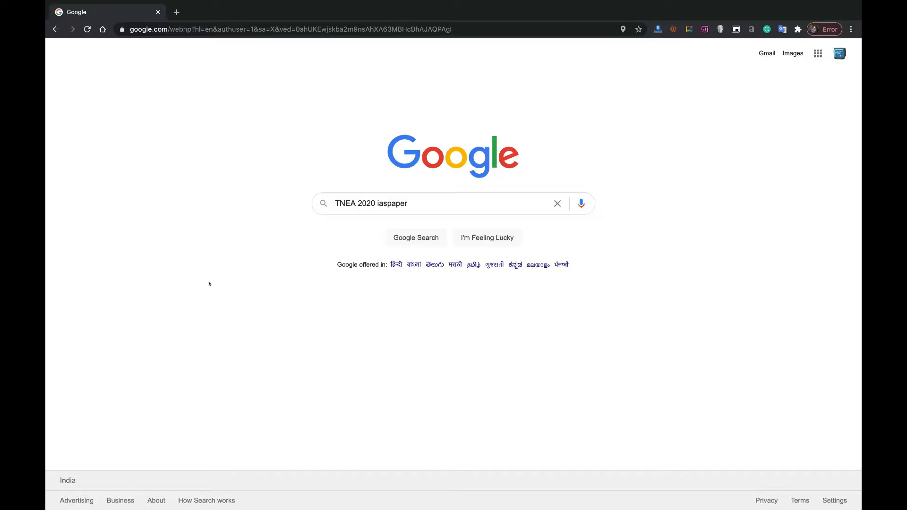
{"action": "mouse_move", "coordinate": [266, 112]}
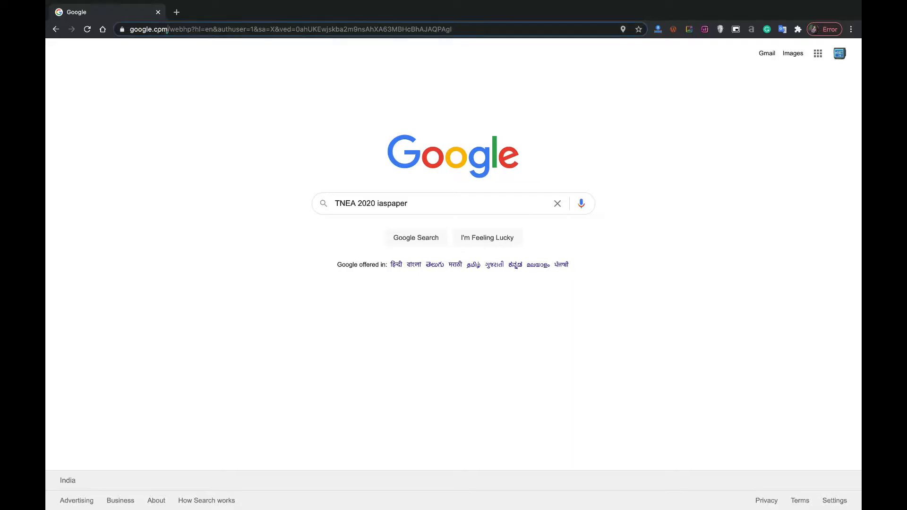
Run the Google search for the existing query 'TNEA 2020 iaspaper'.
{"action": "left_click", "coordinate": [146, 29]}
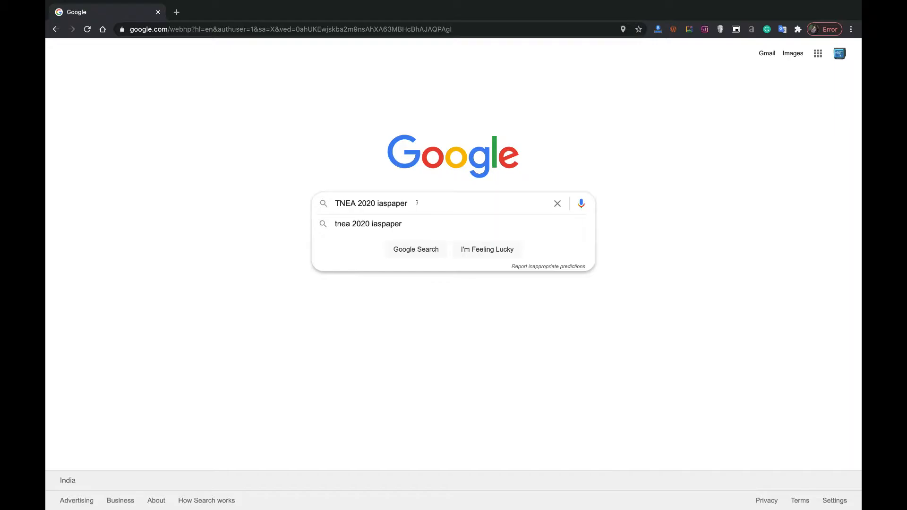
{"action": "mouse_move", "coordinate": [422, 204]}
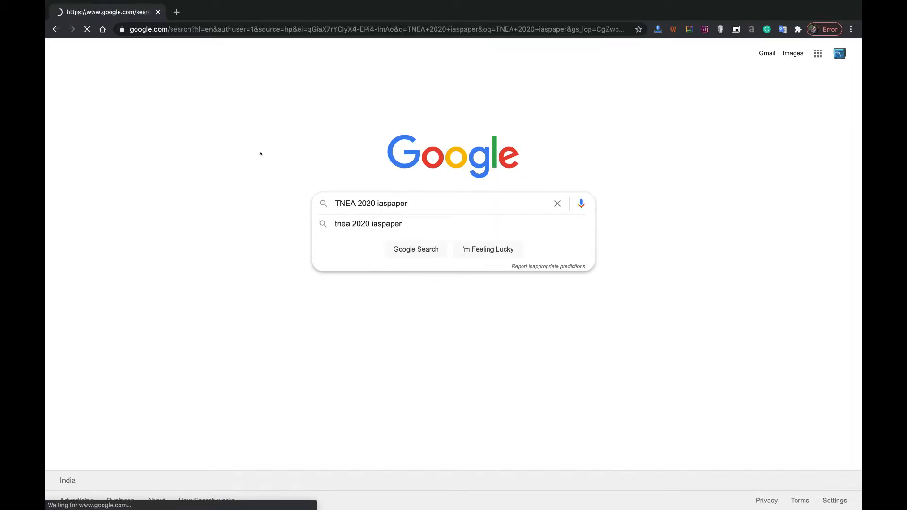
Open the iaspaper.net TNEA 2020 result and scroll to the 'Counseling Started' notification box.
{"action": "left_click", "coordinate": [415, 250]}
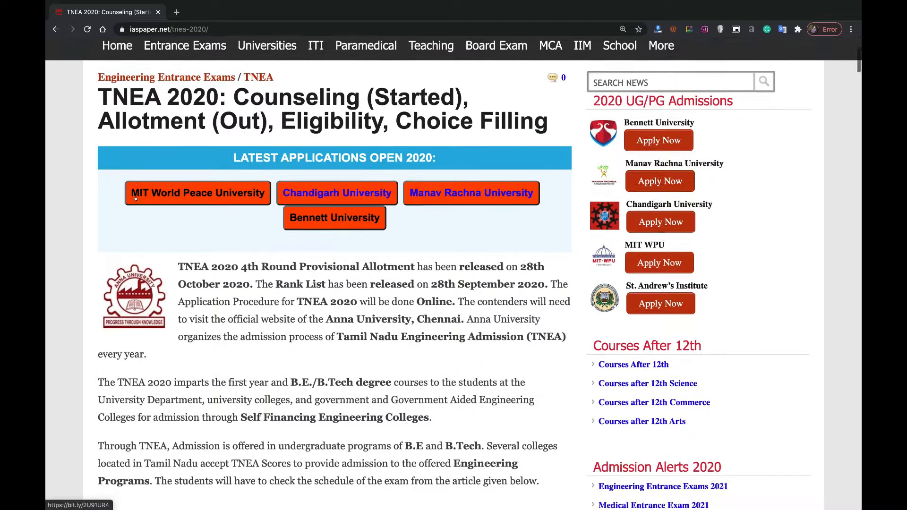
{"action": "scroll", "scroll_direction": "down", "scroll_amount": 3}
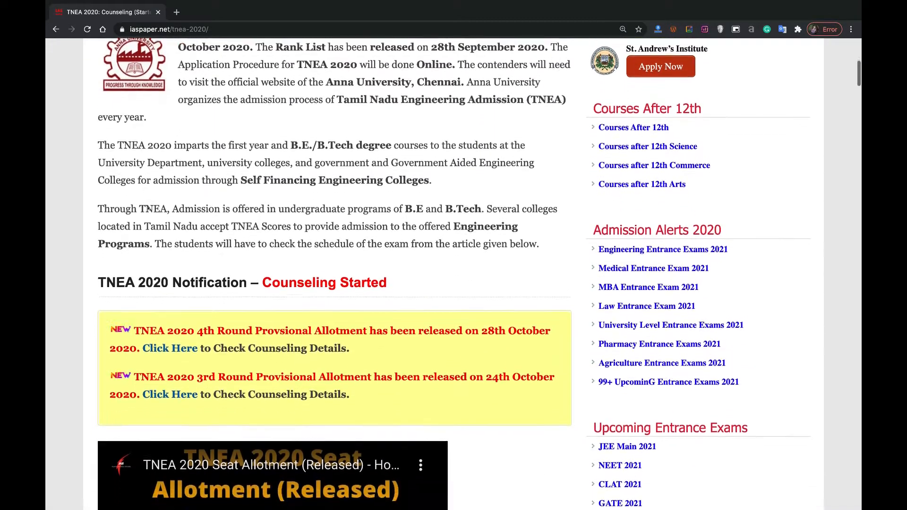
{"action": "scroll", "scroll_direction": "down", "scroll_amount": 3}
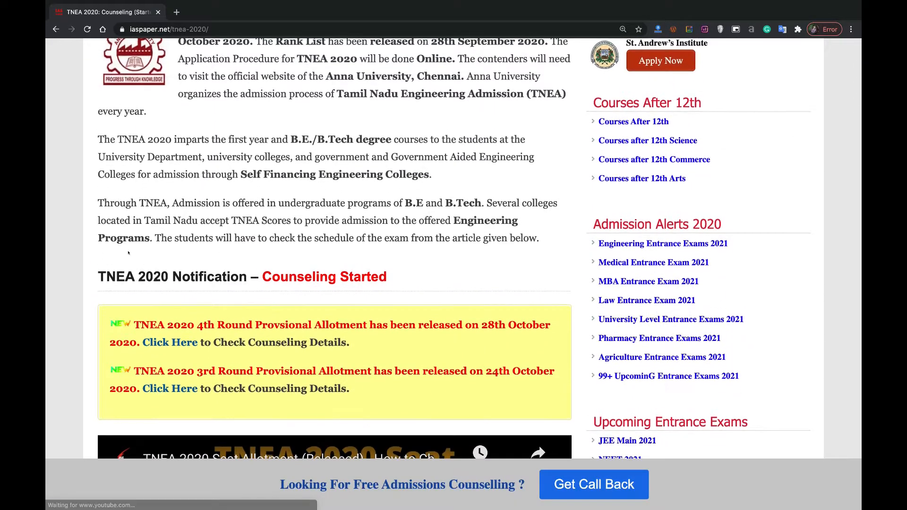
{"action": "scroll", "scroll_direction": "down", "scroll_amount": 3}
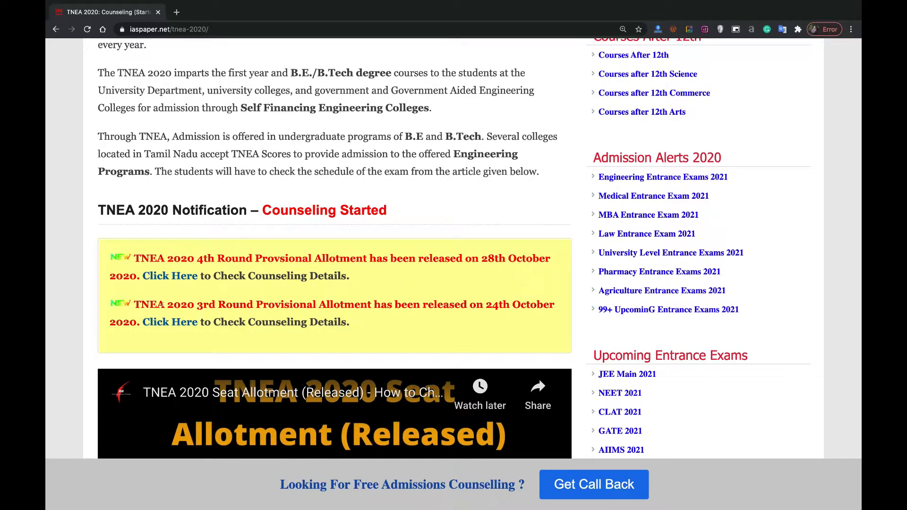
{"action": "mouse_move", "coordinate": [170, 275]}
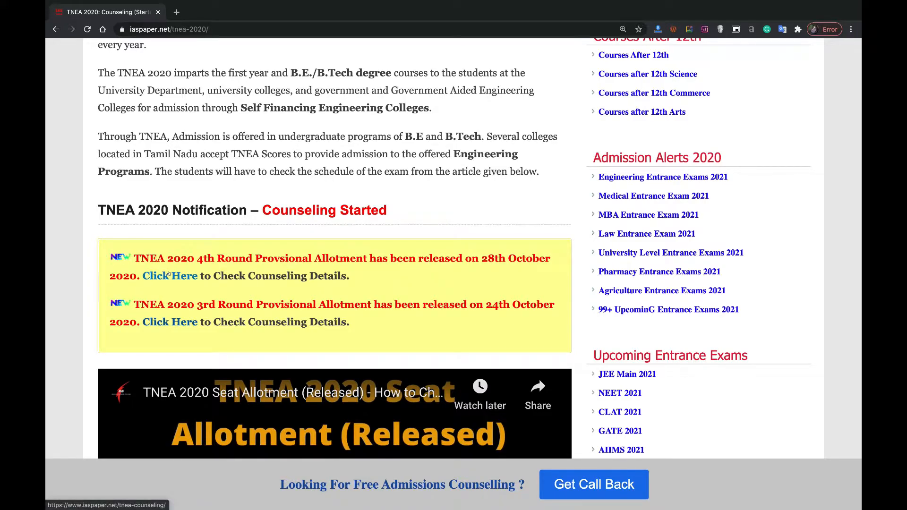
Open the 4th Round Provisional Allotment 'Click Here' link in a new tab and scroll down.
{"action": "left_click", "coordinate": [170, 276]}
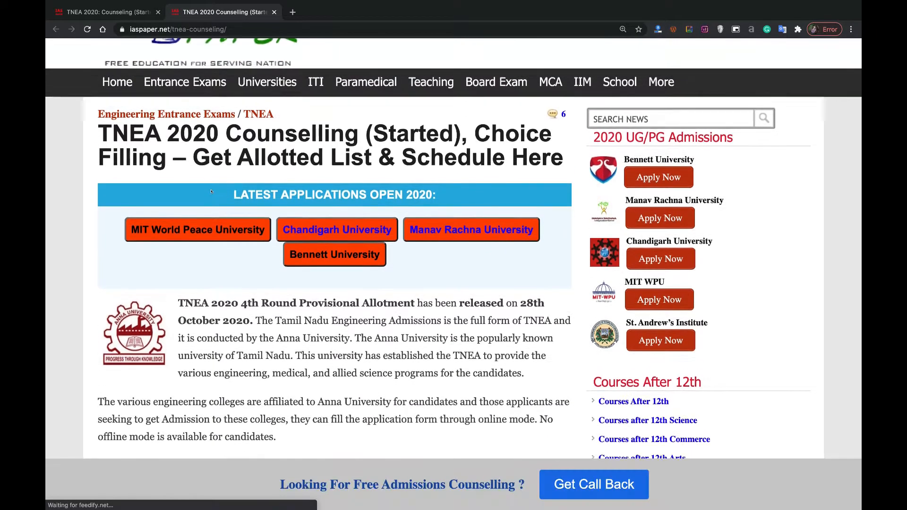
{"action": "scroll", "scroll_direction": "down", "scroll_amount": 3}
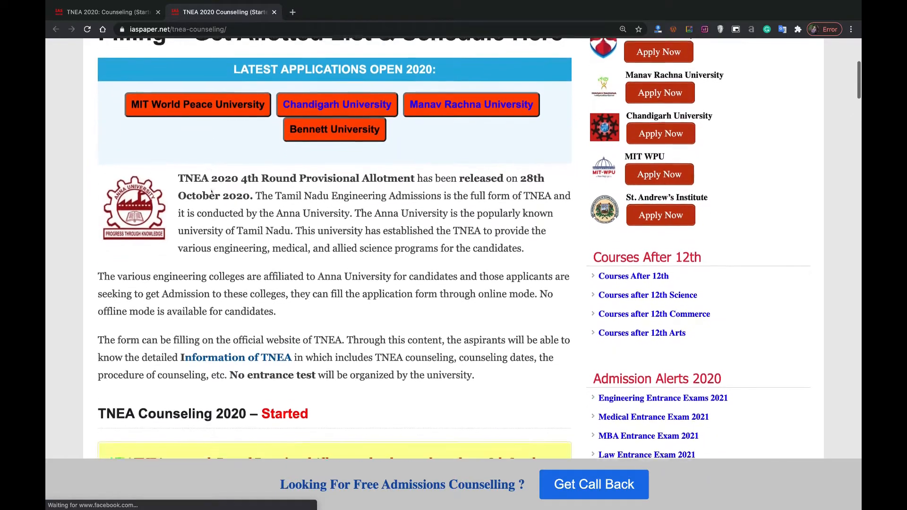
{"action": "scroll", "scroll_direction": "down", "scroll_amount": 3}
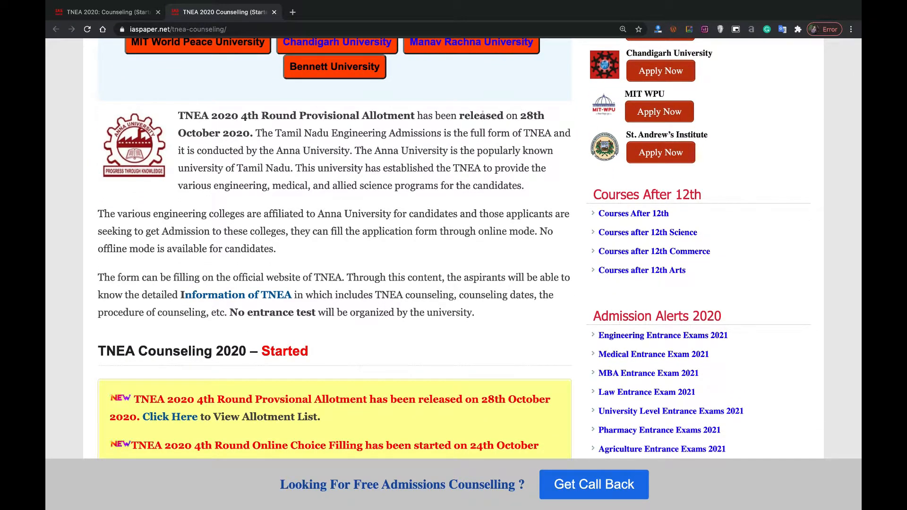
{"action": "scroll", "scroll_direction": "down", "scroll_amount": 3}
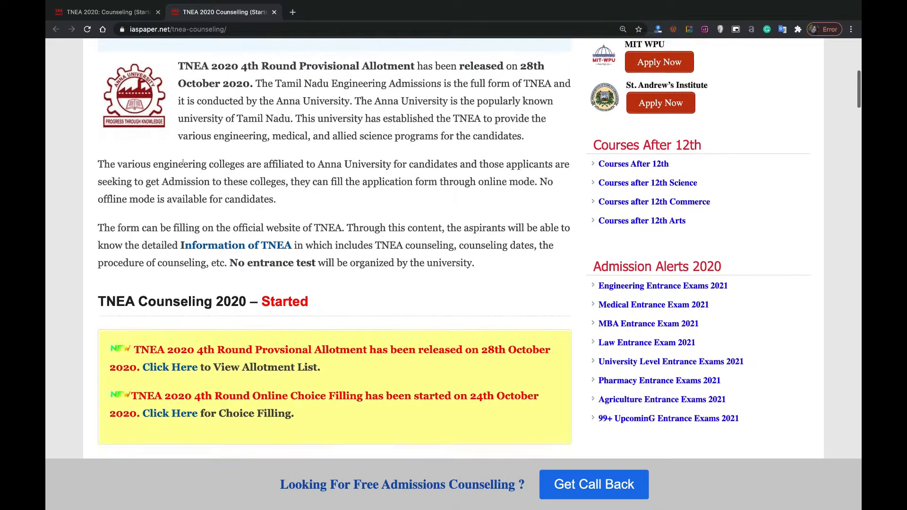
{"action": "scroll", "scroll_direction": "down", "scroll_amount": 3}
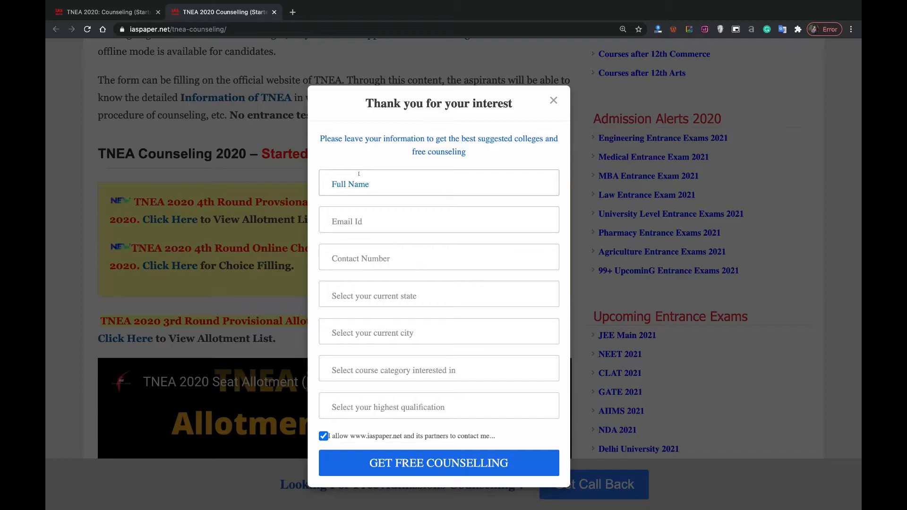
Fill the popup with state, city, Engineering [BTech / MTech] and Studying/Completed 12th, then close it.
{"action": "scroll", "scroll_direction": "down", "scroll_amount": 3}
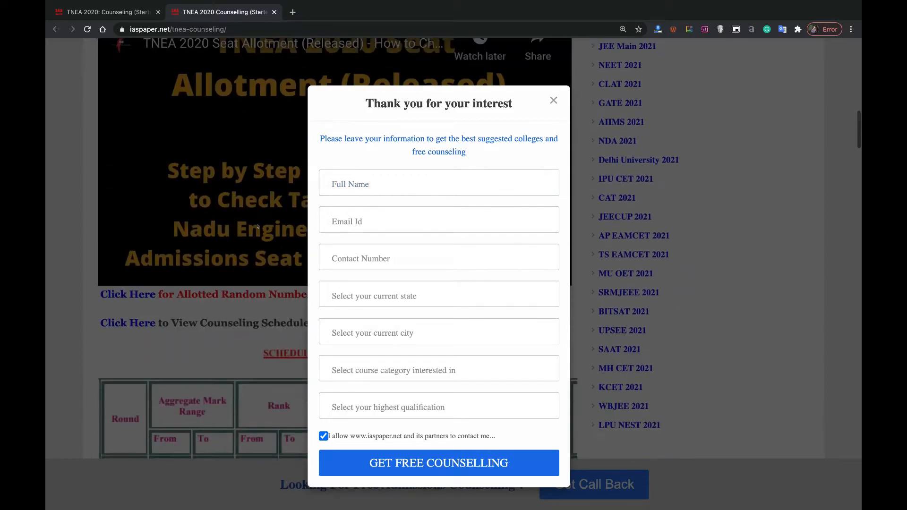
{"action": "scroll", "scroll_direction": "down", "scroll_amount": 3}
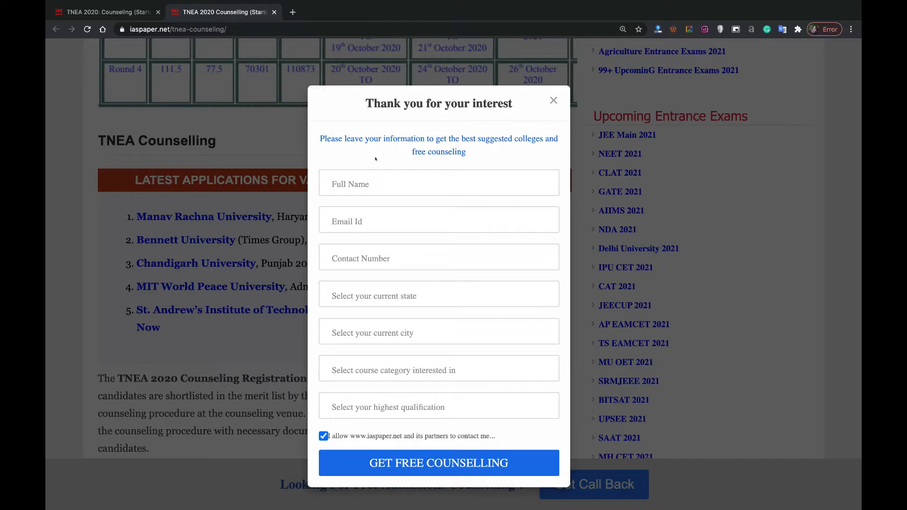
{"action": "left_click", "coordinate": [439, 183]}
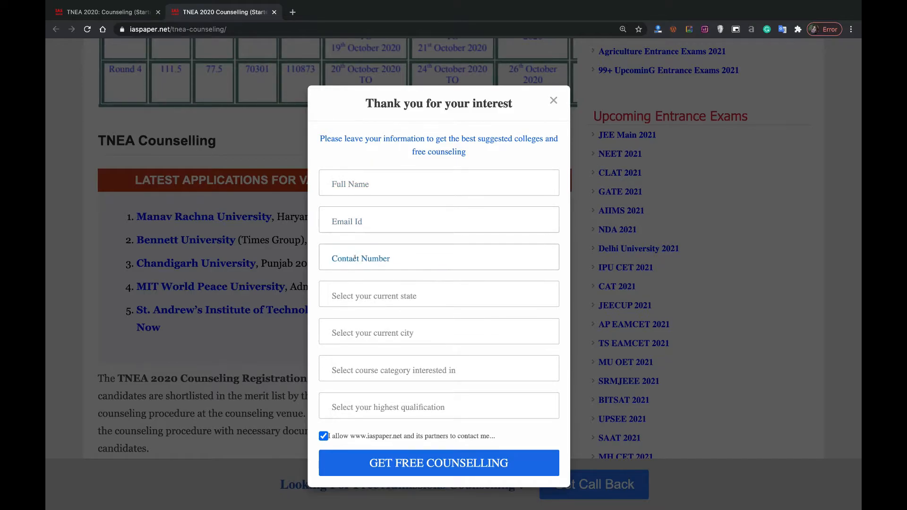
{"action": "left_click", "coordinate": [438, 293]}
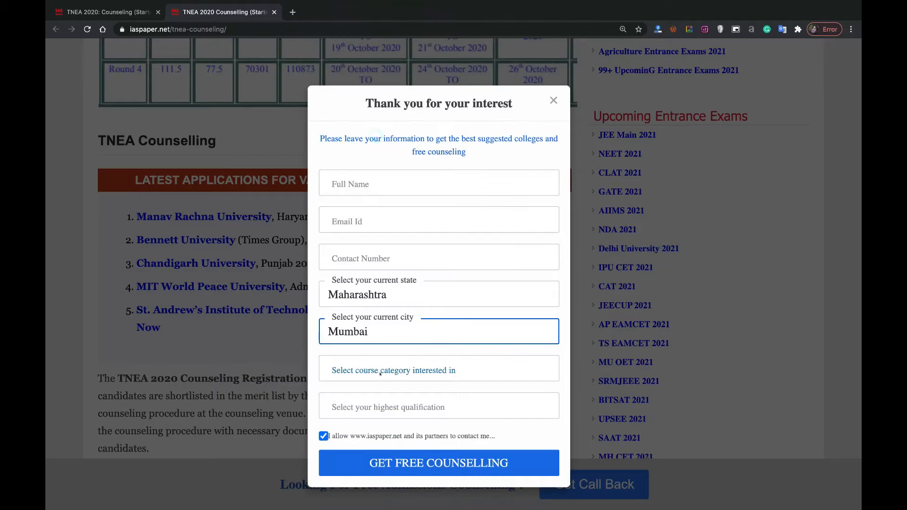
{"action": "left_click", "coordinate": [440, 369]}
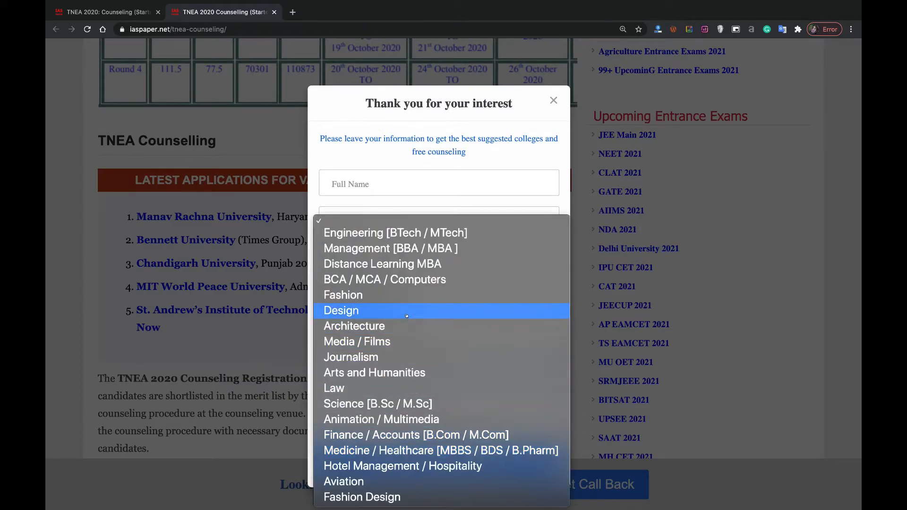
{"action": "left_click", "coordinate": [395, 233]}
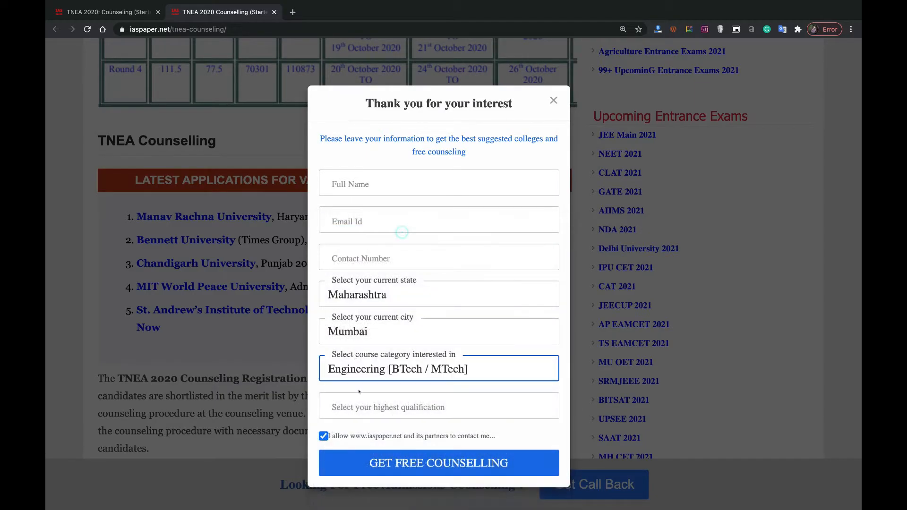
{"action": "left_click", "coordinate": [439, 406]}
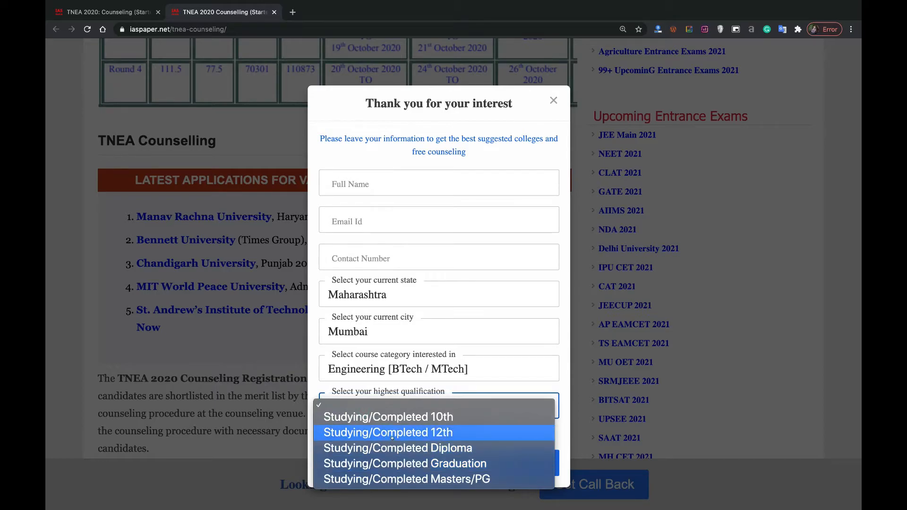
{"action": "left_click", "coordinate": [388, 432]}
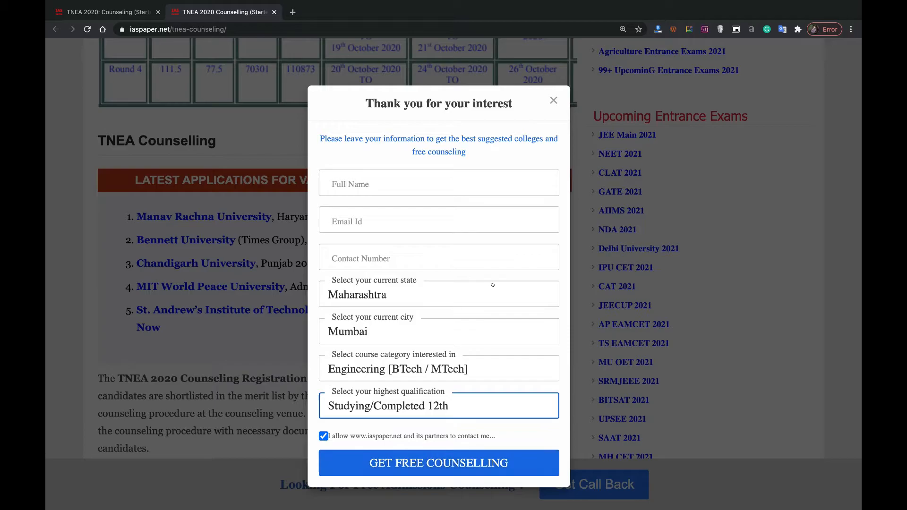
{"action": "mouse_move", "coordinate": [527, 124]}
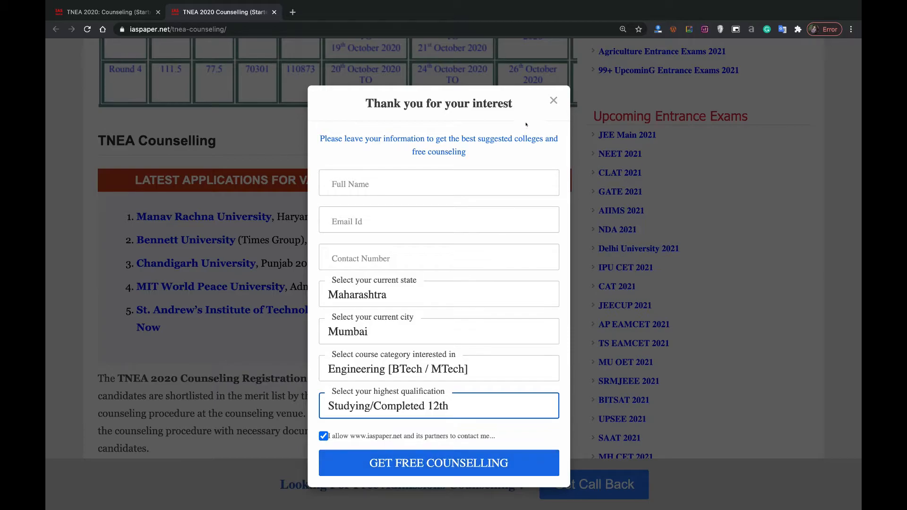
{"action": "mouse_move", "coordinate": [554, 100]}
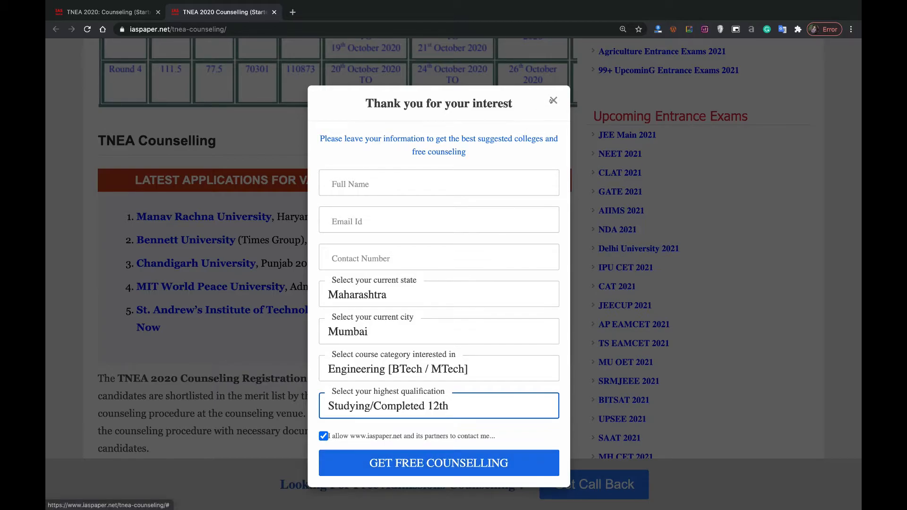
{"action": "left_click", "coordinate": [554, 101]}
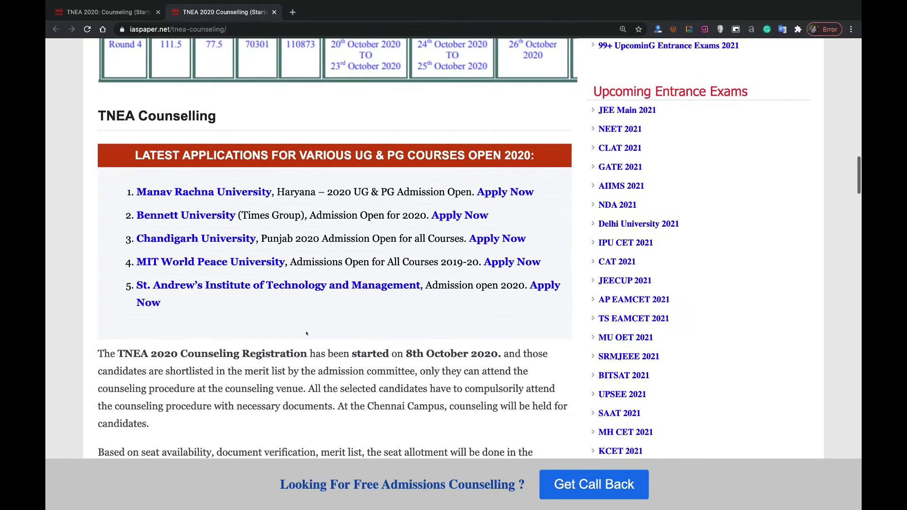
Scroll to the yellow 'TNEA Counseling 2020 – Started' announcement box.
{"action": "scroll", "scroll_direction": "down", "scroll_amount": 3}
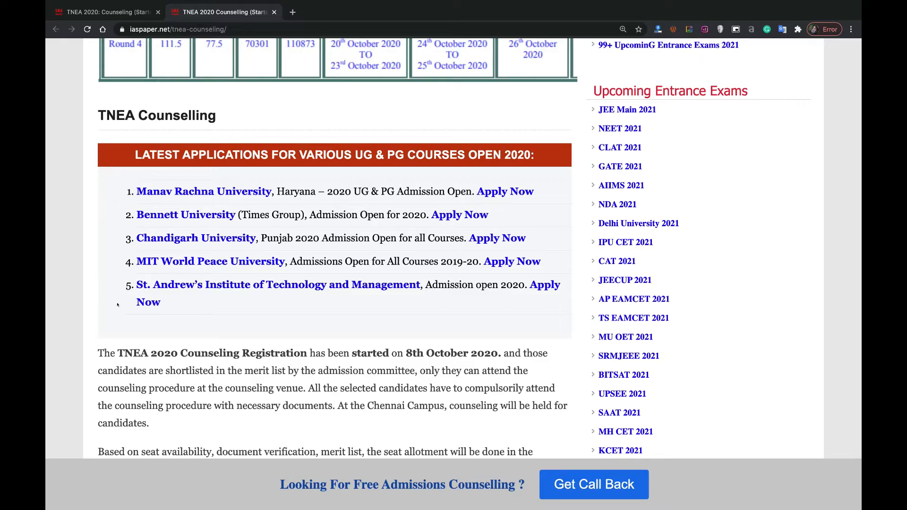
{"action": "mouse_move", "coordinate": [539, 303]}
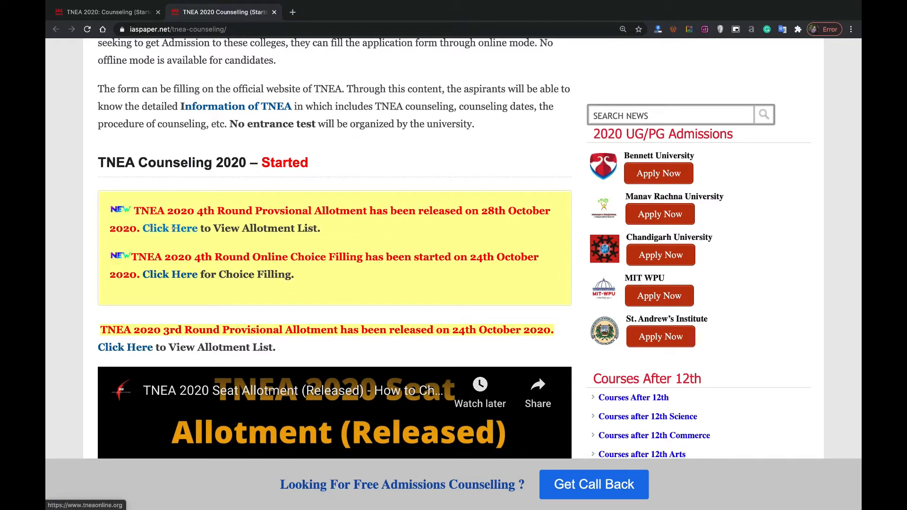
Follow the 4th round allotment list link to the TNEA Online site.
{"action": "left_click", "coordinate": [170, 228]}
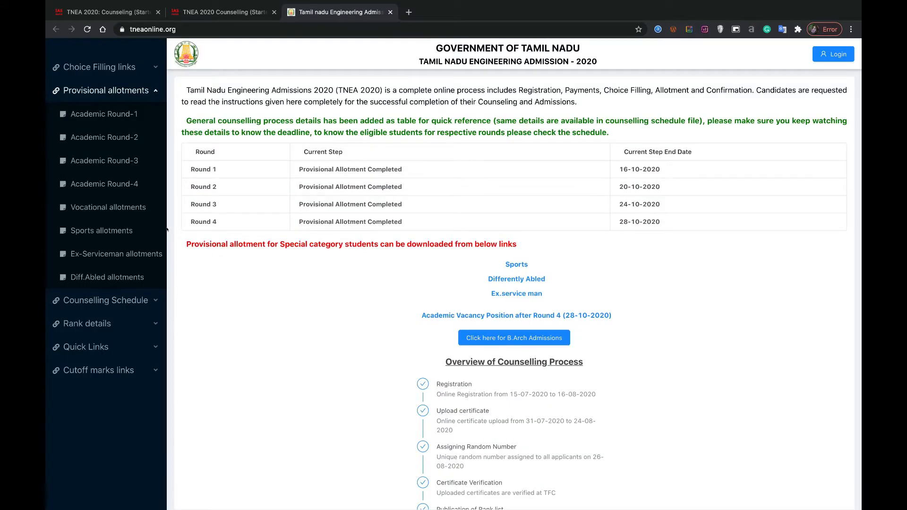
{"action": "mouse_move", "coordinate": [507, 204]}
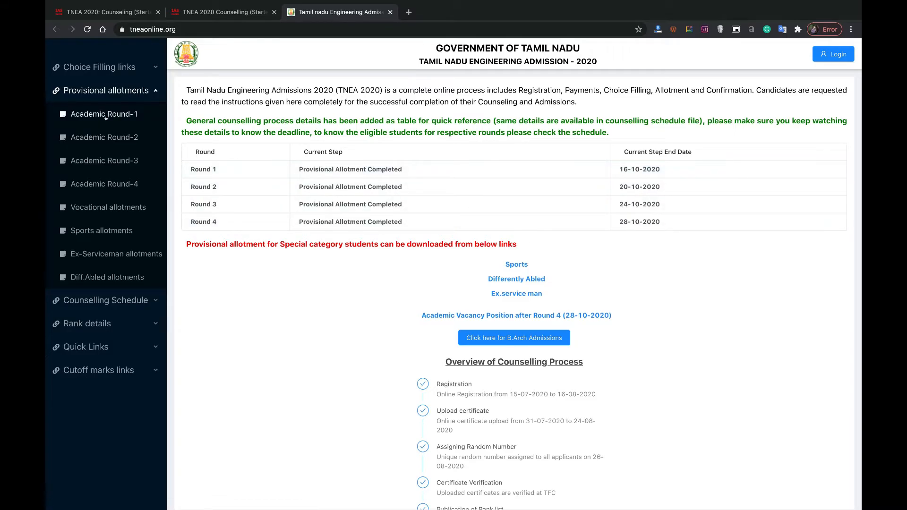
{"action": "mouse_move", "coordinate": [106, 175]}
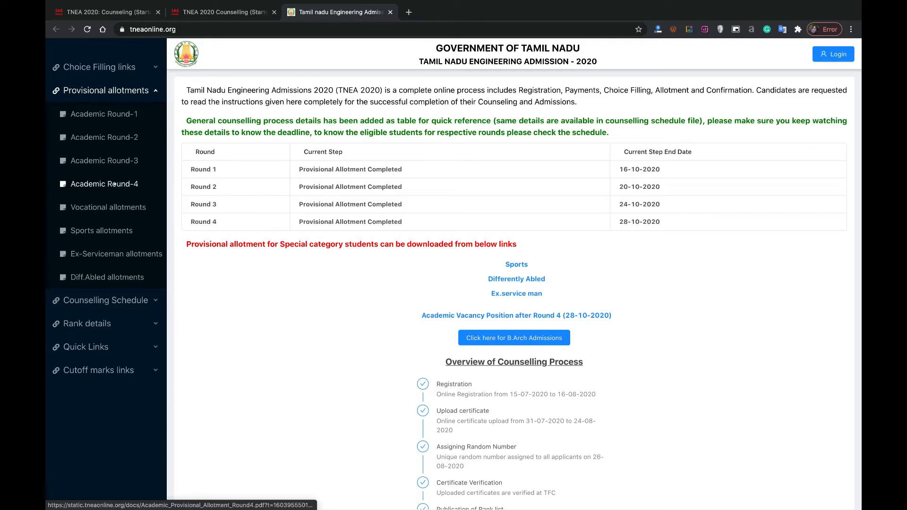
Open Academic_Provisional_Allotment_Round4.pdf from Academic Round-4 and scroll through its candidates.
{"action": "left_click", "coordinate": [104, 184]}
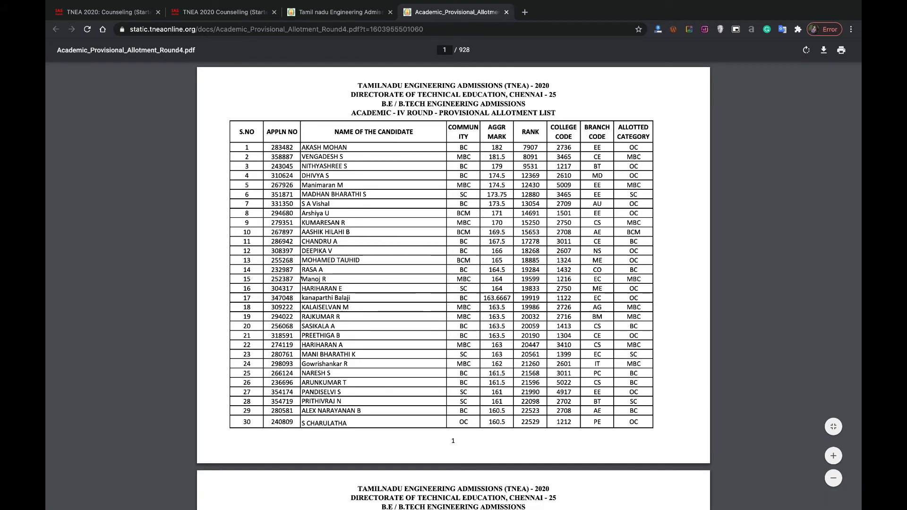
{"action": "scroll", "scroll_direction": "down", "scroll_amount": 3}
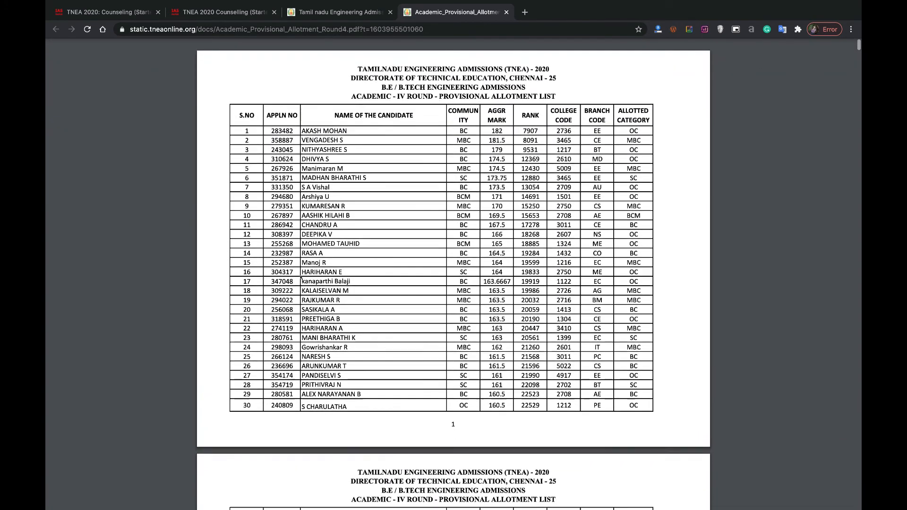
{"action": "scroll", "scroll_direction": "down", "scroll_amount": 3}
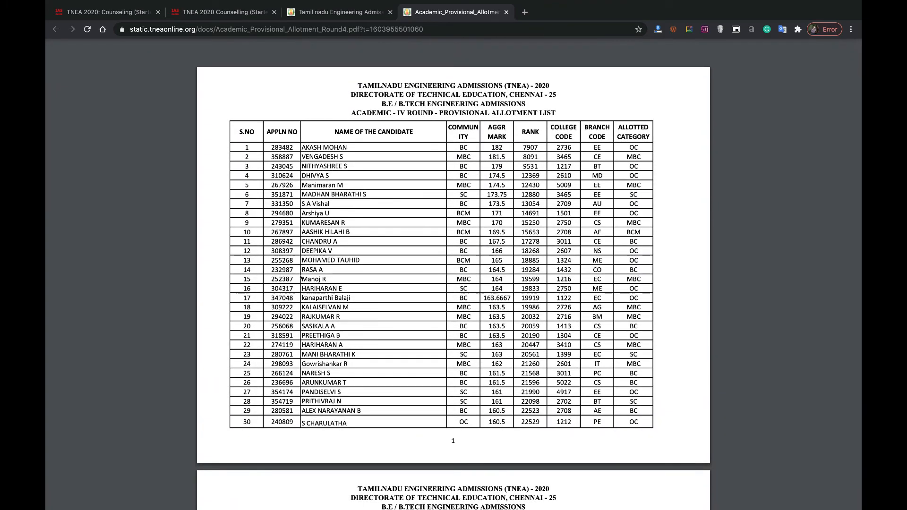